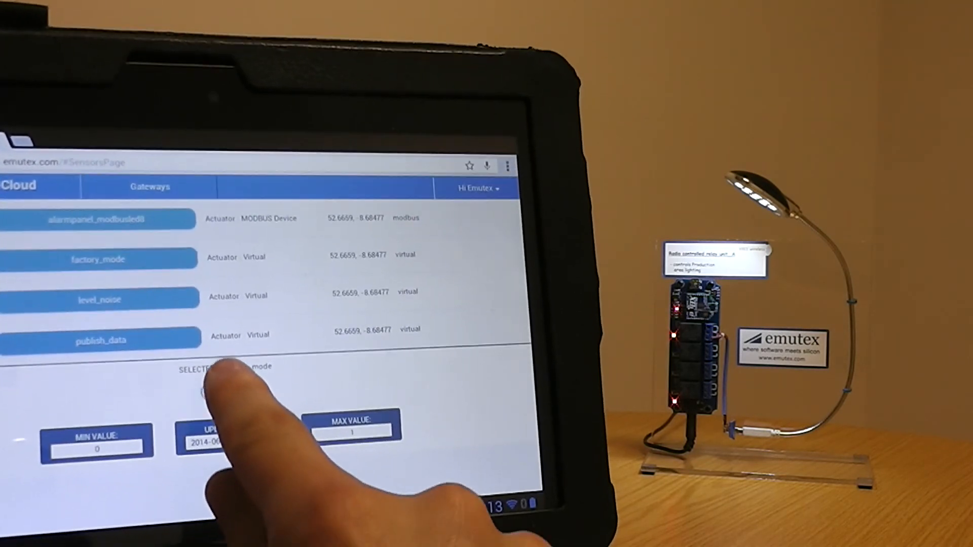
- Toggle the selected factory_mode actuator's switch to On
{"action": "left_click", "coordinate": [220, 382]}
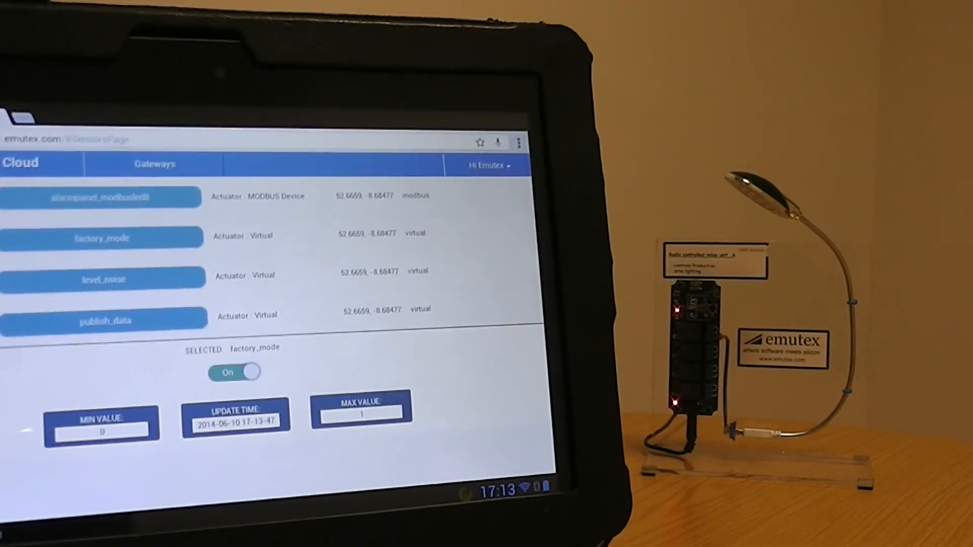